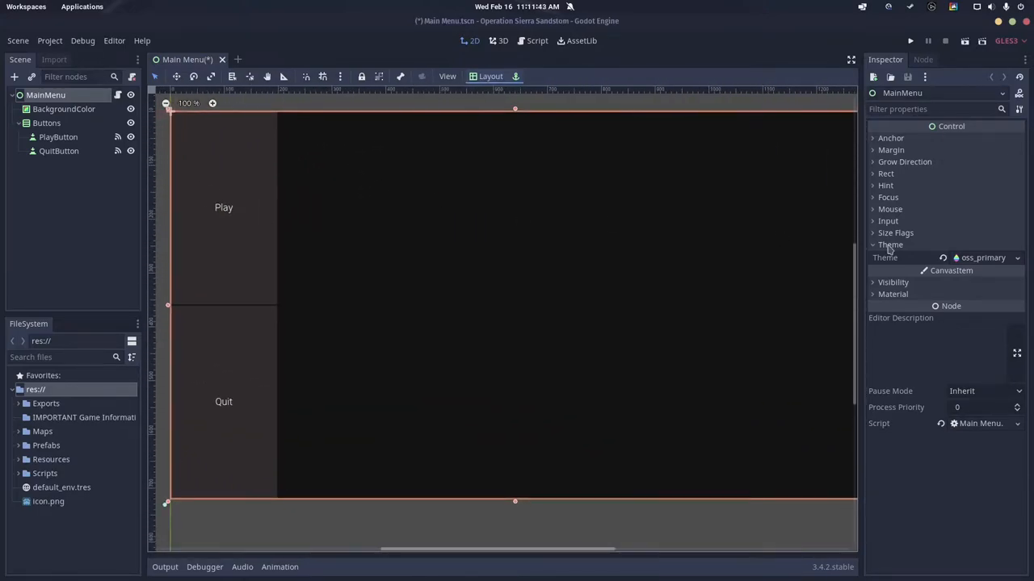
# Step: Inspect the BackgroundColor node's colour swatch, confirming it is 141313, then close the picker
pyautogui.click(894, 232)
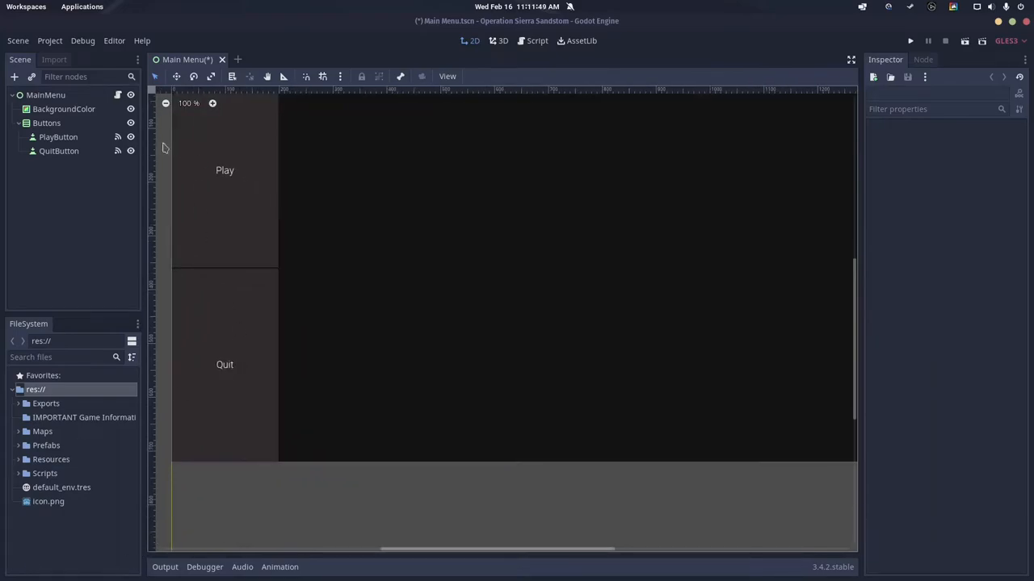
pyautogui.click(63, 109)
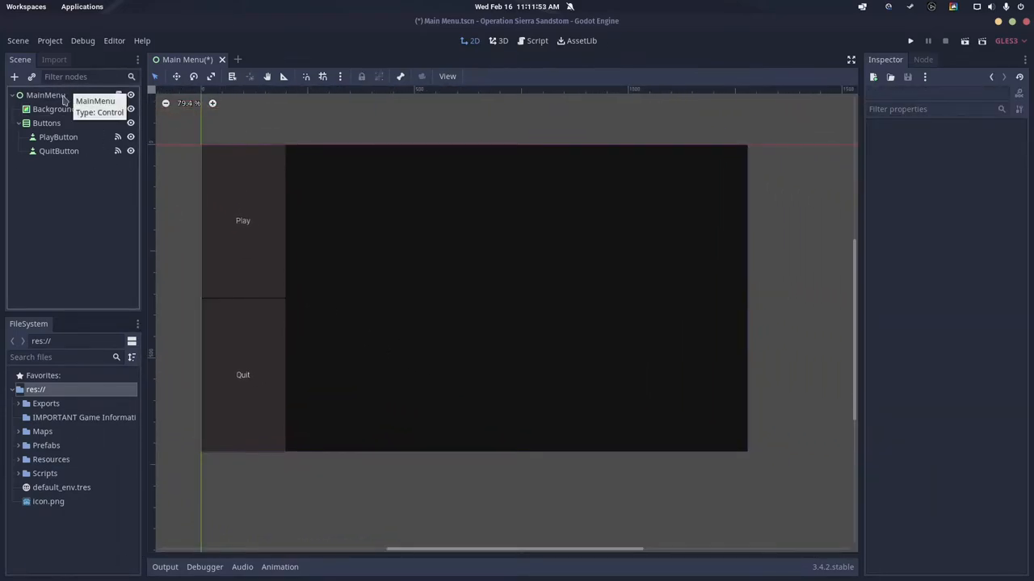
pyautogui.click(64, 110)
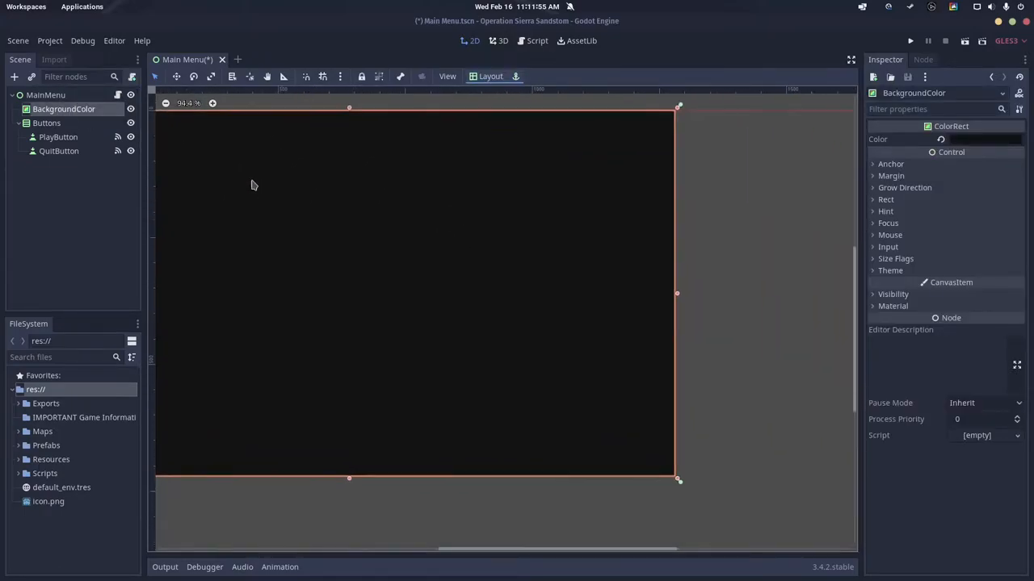
pyautogui.click(939, 139)
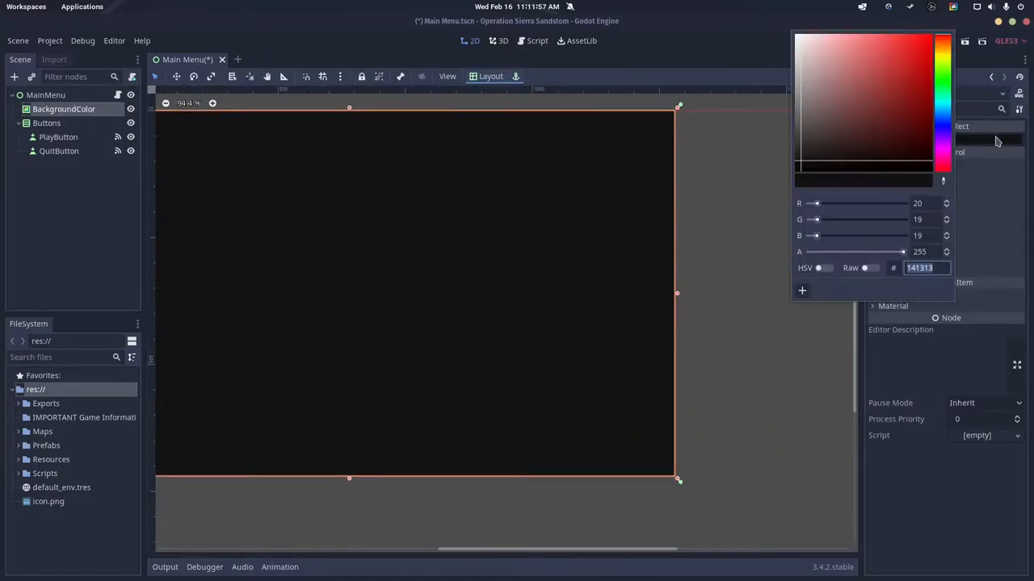
pyautogui.click(802, 55)
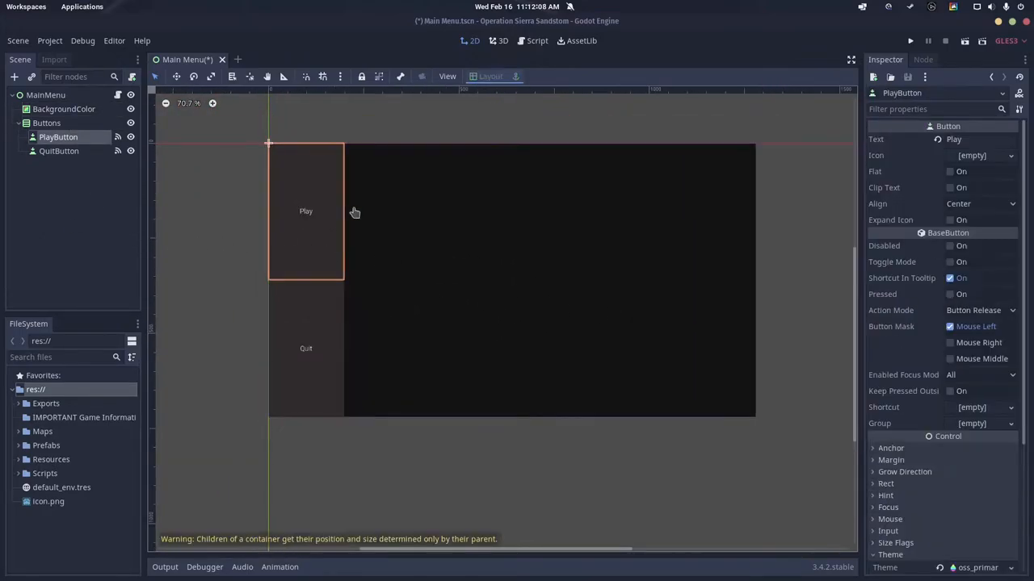
# Step: Select the Buttons VBoxContainer, review its 198 by 720 size, and bring up layout presets
pyautogui.click(46, 123)
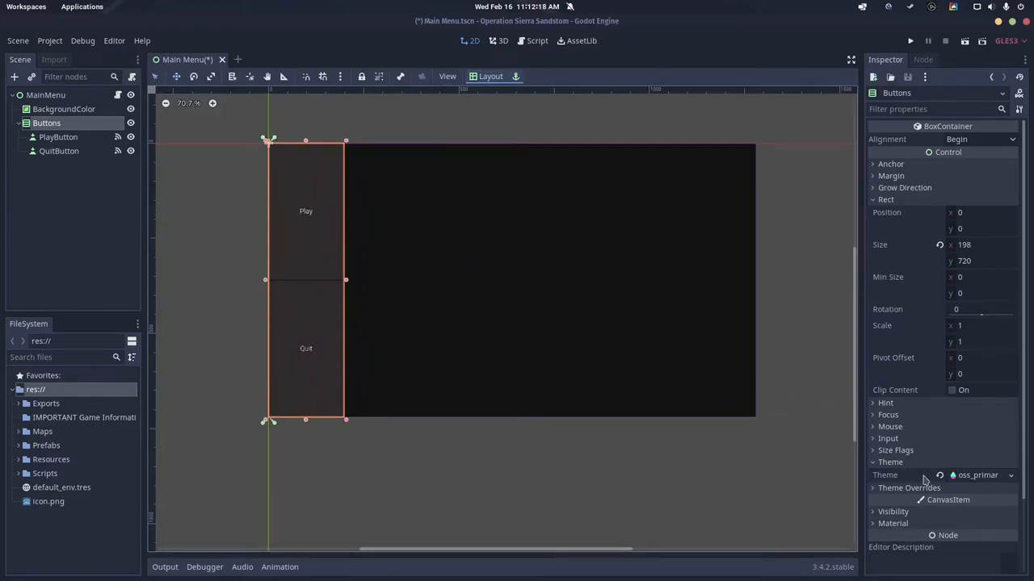
pyautogui.moveTo(300, 437)
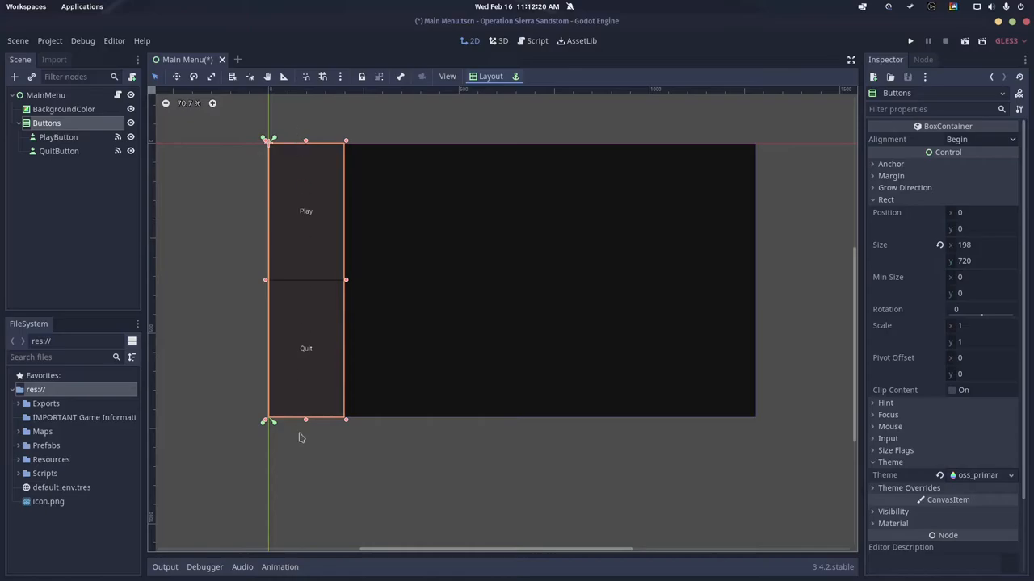
pyautogui.moveTo(305, 420); pyautogui.dragTo(305, 412)
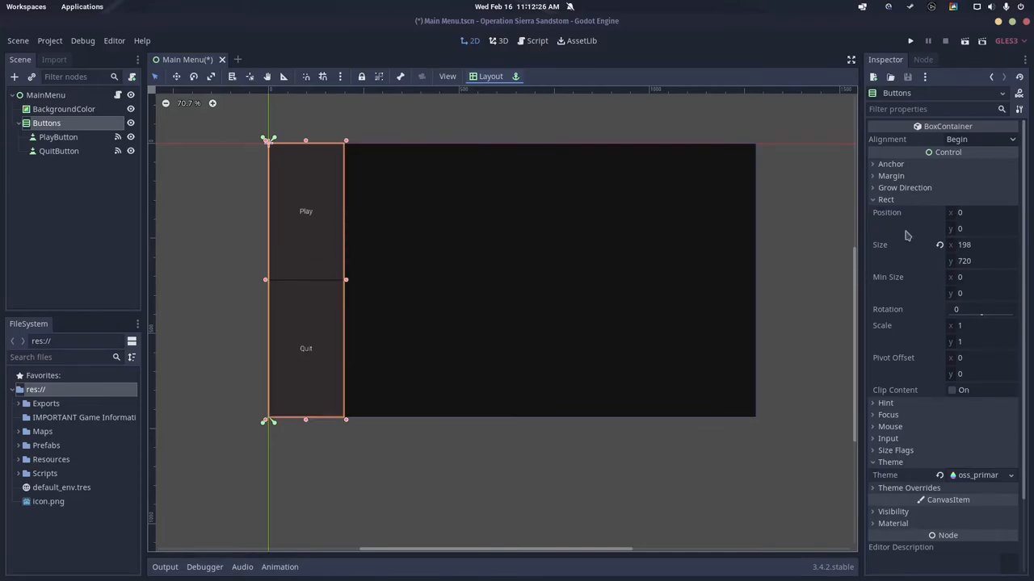
pyautogui.click(490, 76)
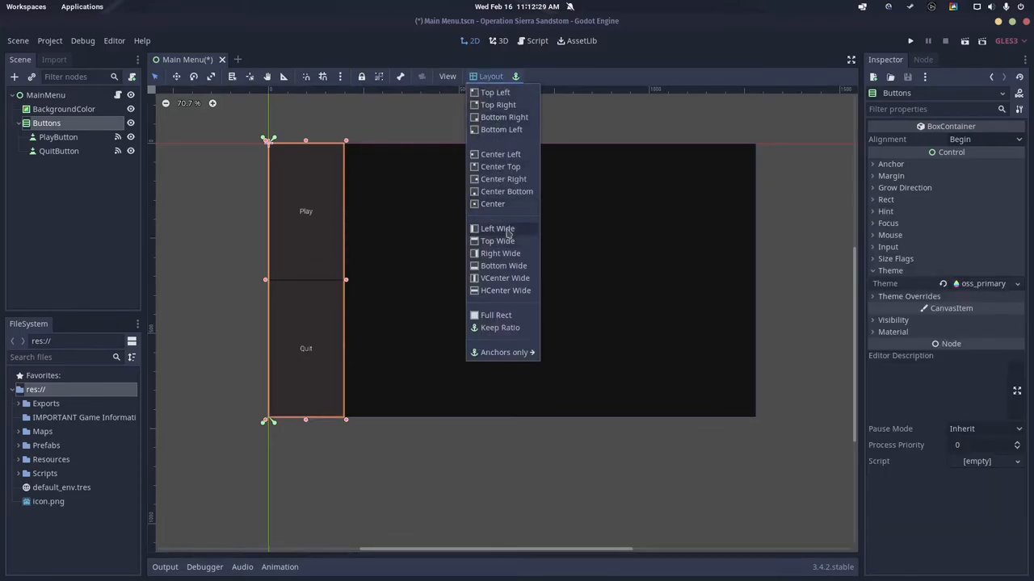
pyautogui.moveTo(349, 196)
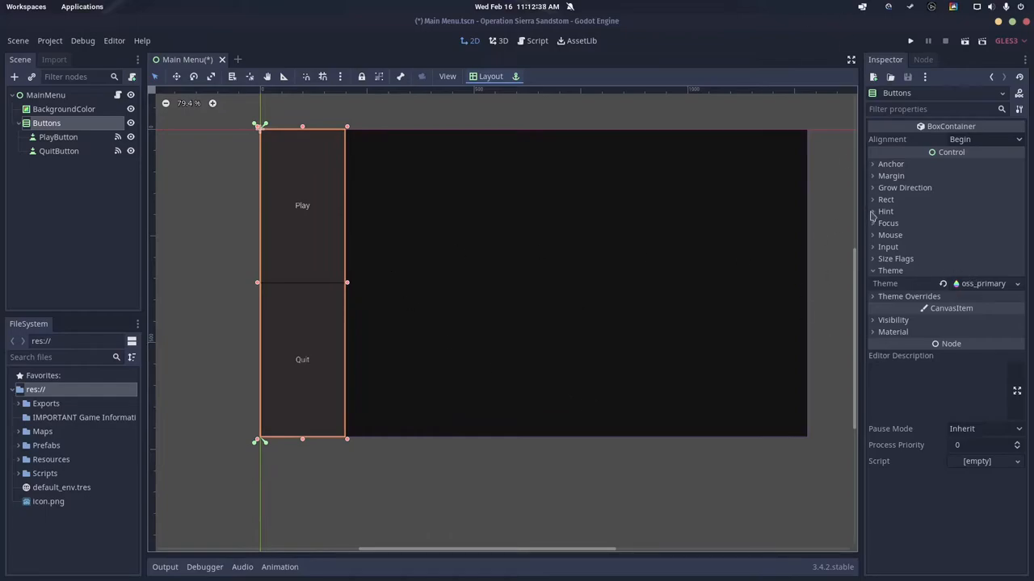
pyautogui.moveTo(803, 270)
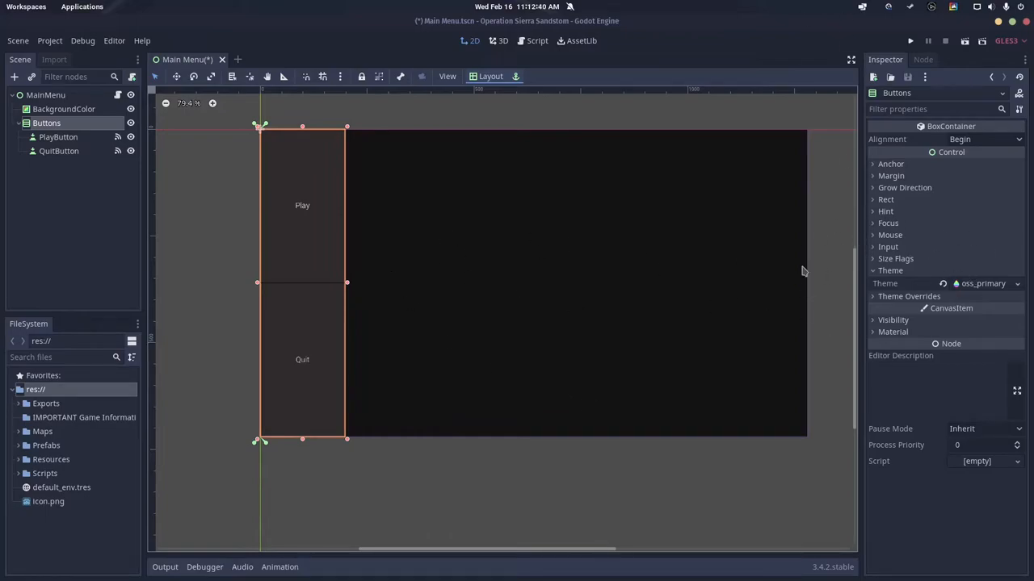
pyautogui.click(57, 136)
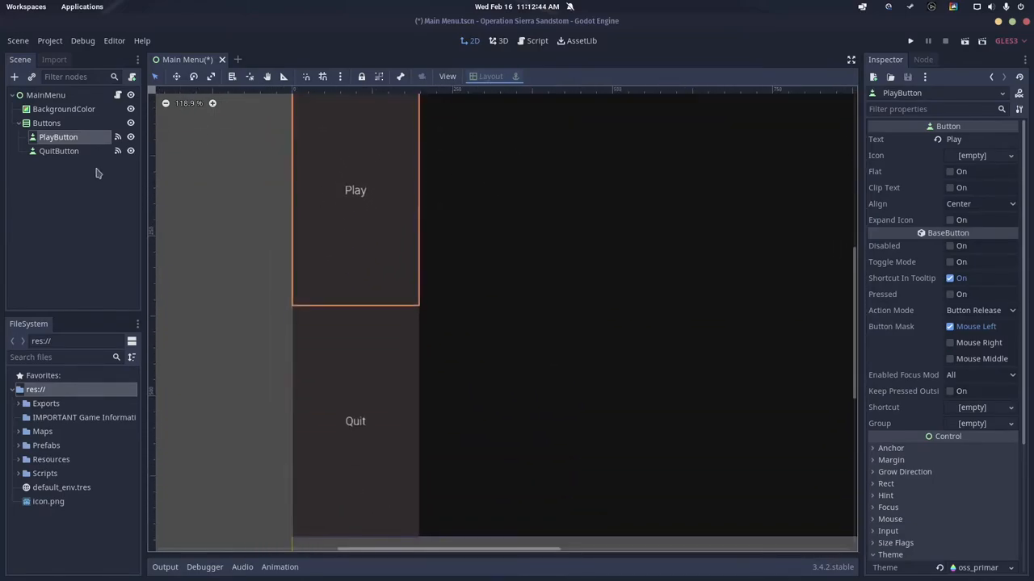
pyautogui.click(59, 151)
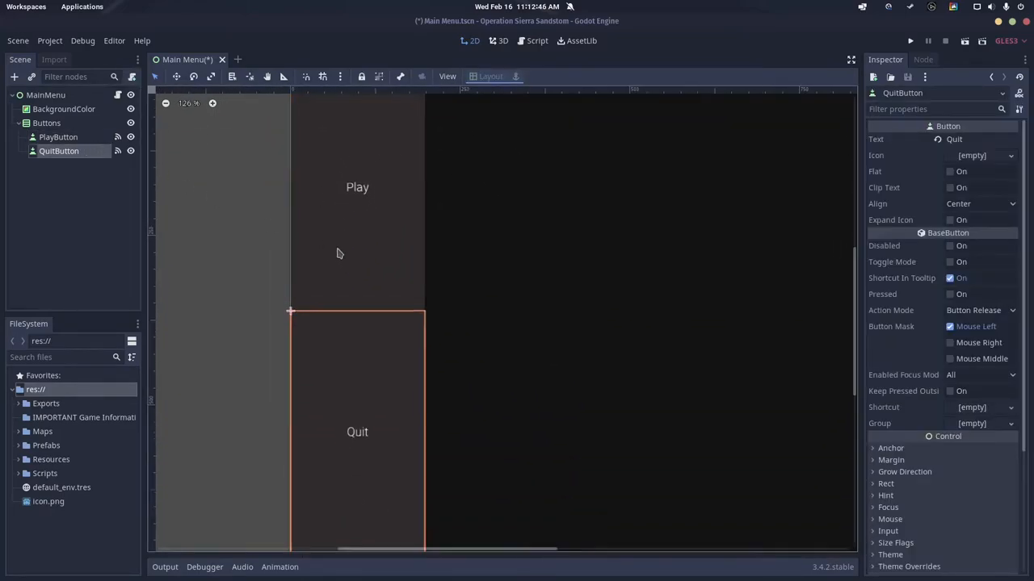
pyautogui.scroll(-3)
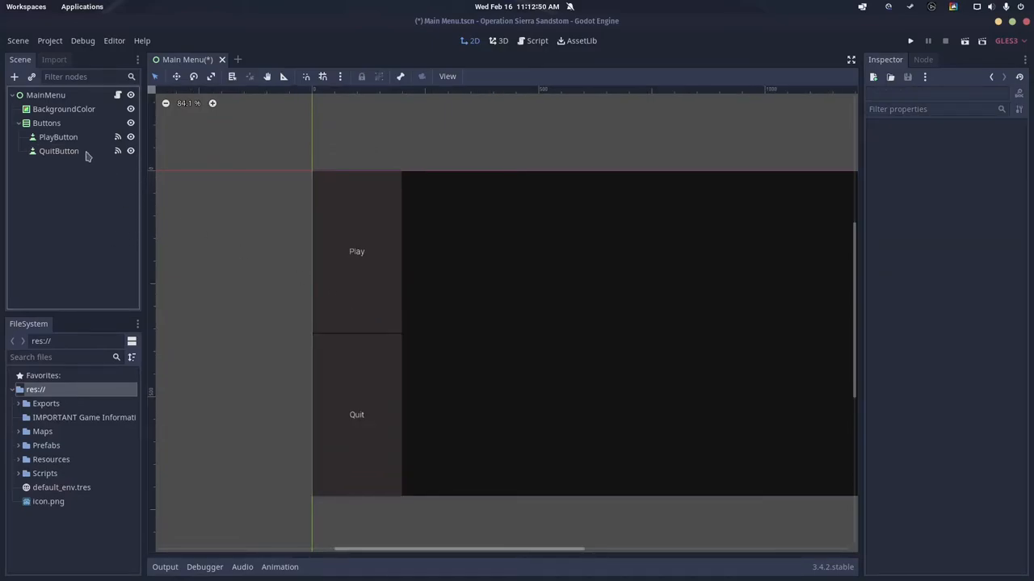
pyautogui.click(58, 136)
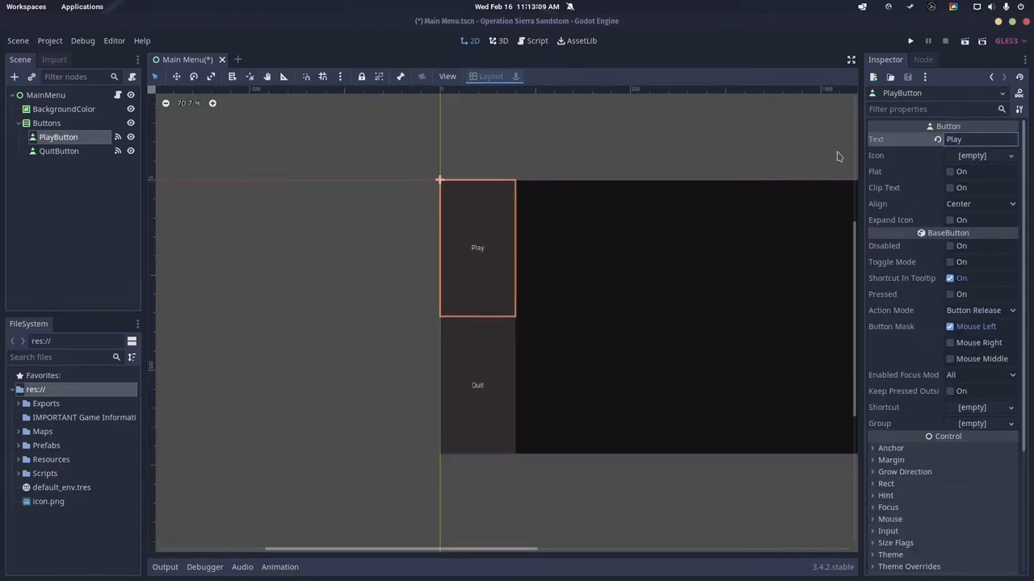
pyautogui.click(81, 170)
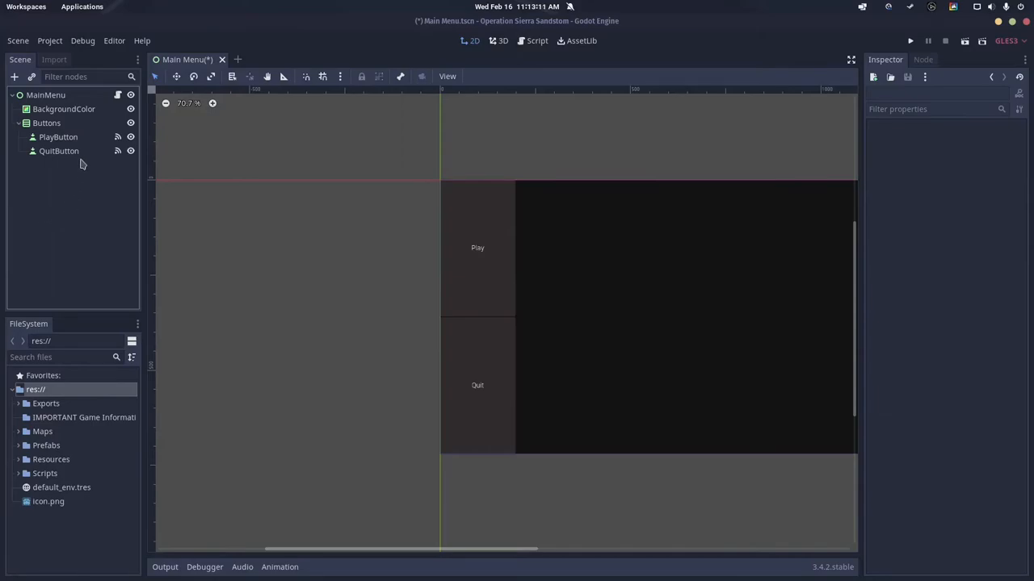
# Step: Toggle QuitButton's vertical Expand size flag off and back on, then view the MainMenu script
pyautogui.click(59, 151)
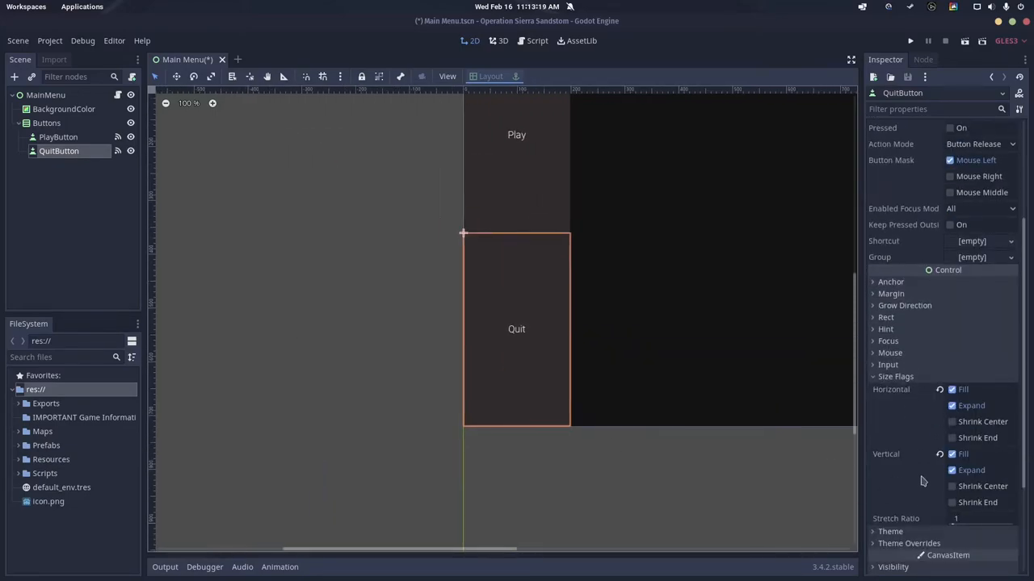
pyautogui.click(951, 470)
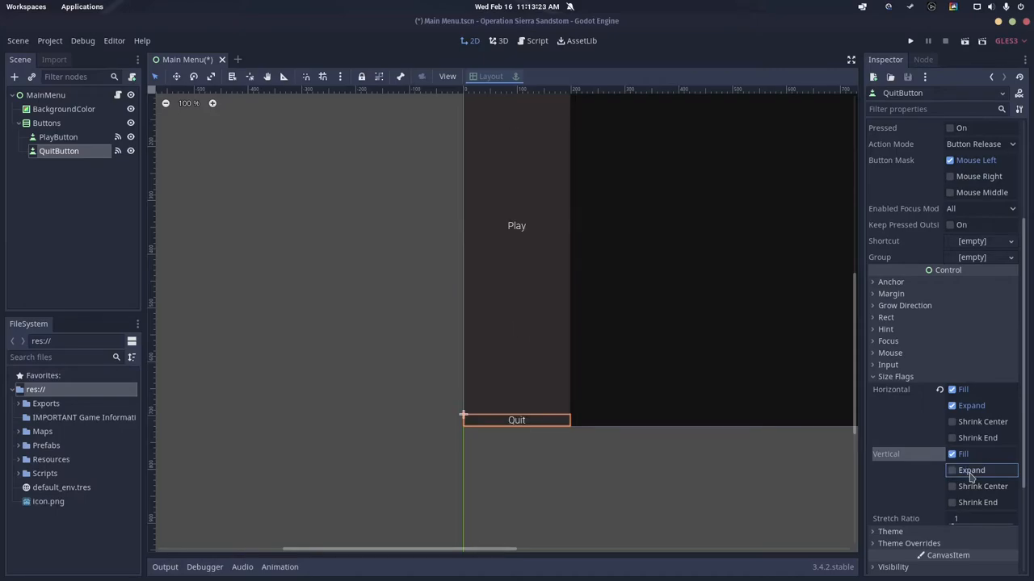
pyautogui.click(952, 470)
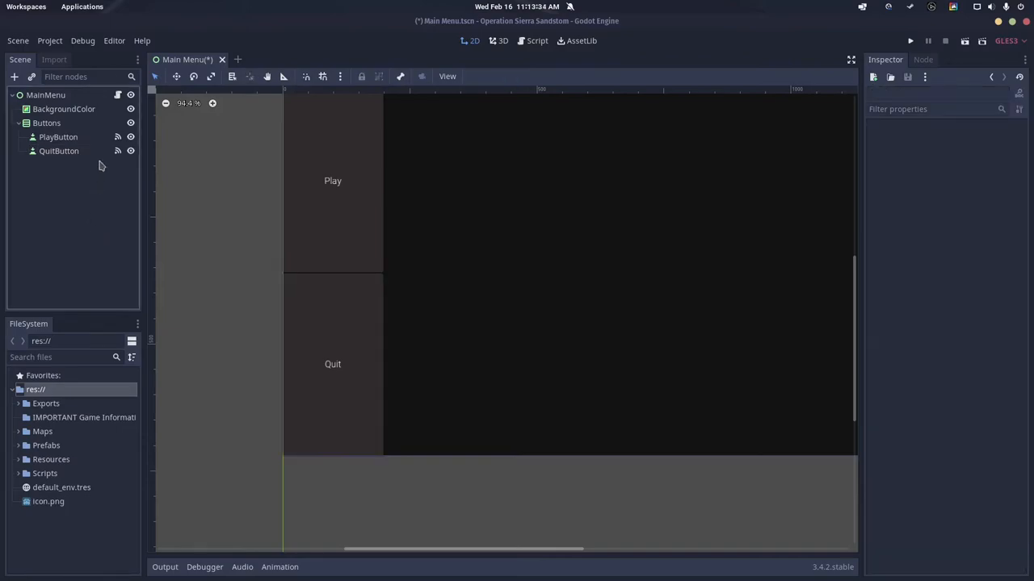
pyautogui.click(536, 40)
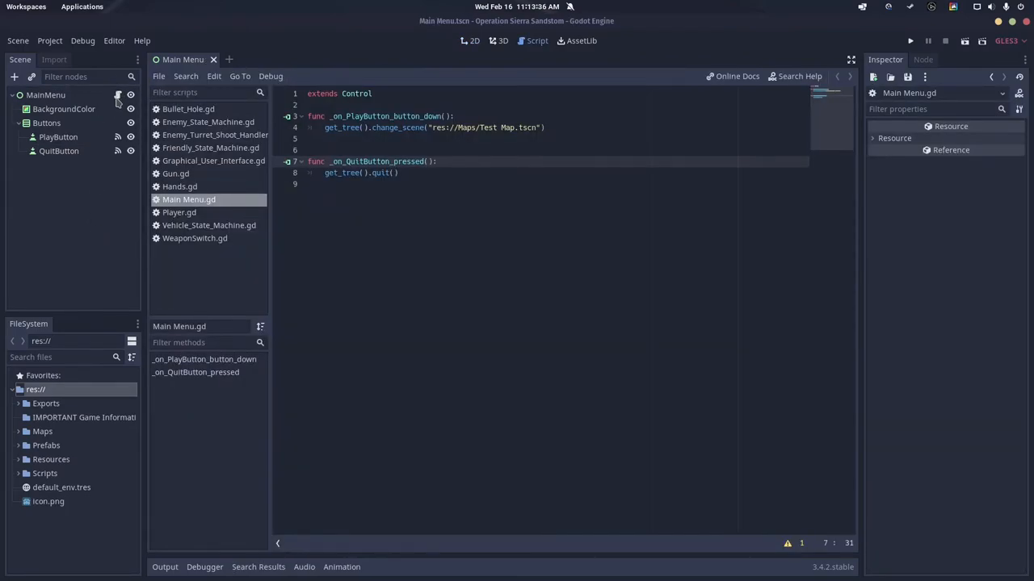
# Step: Check the Play button's button-down signal connection and view its handler in the MainMenu script
pyautogui.click(58, 151)
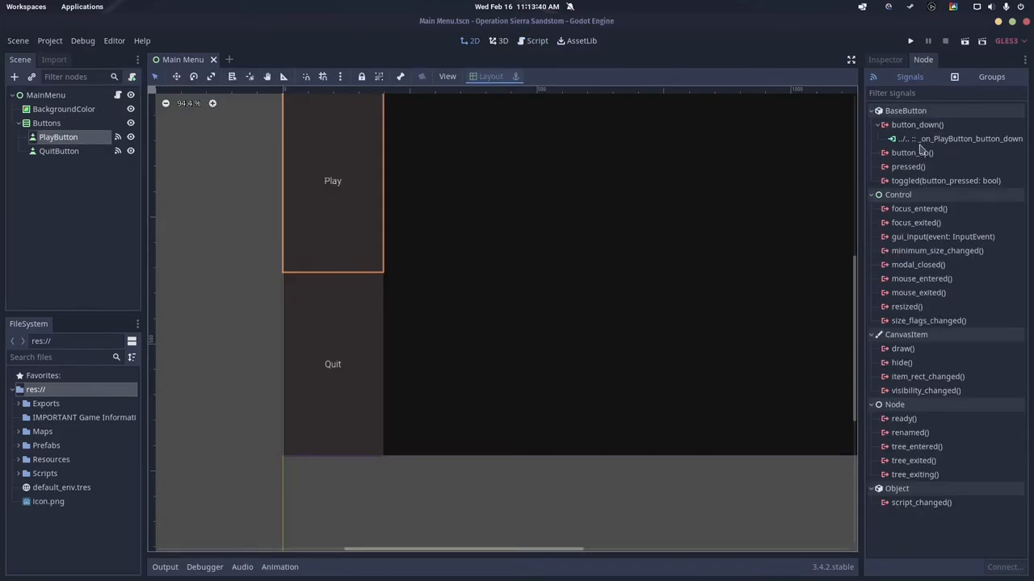
pyautogui.click(64, 109)
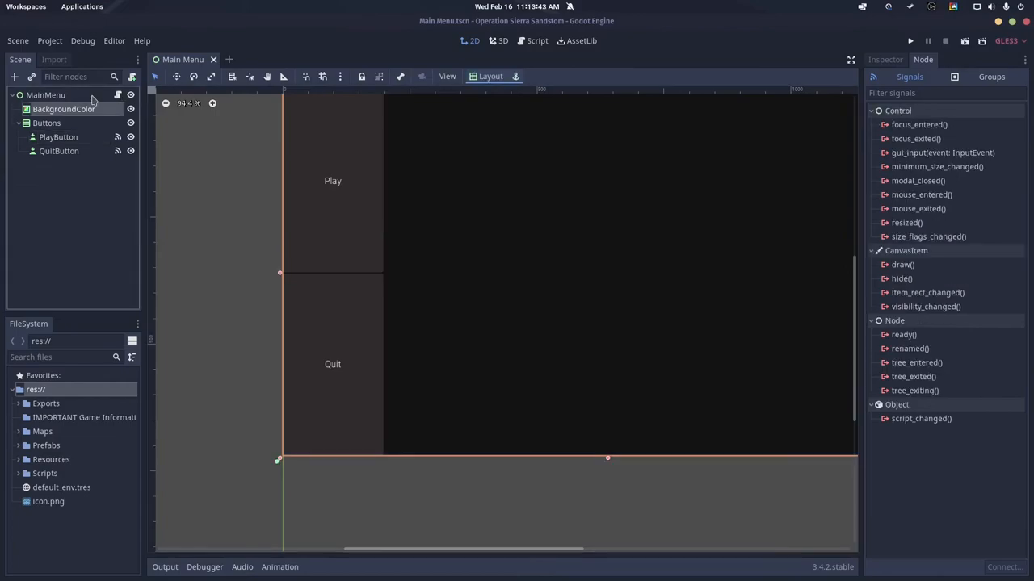
pyautogui.click(537, 40)
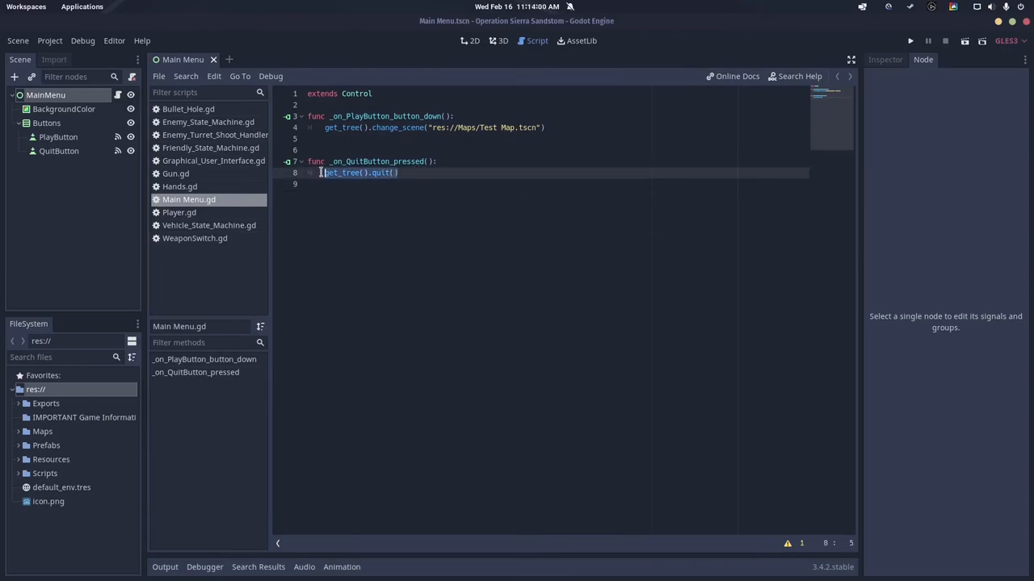
# Step: Highlight the get_tree().quit() line, then switch to 3D and back to the 2D layout
pyautogui.click(454, 172)
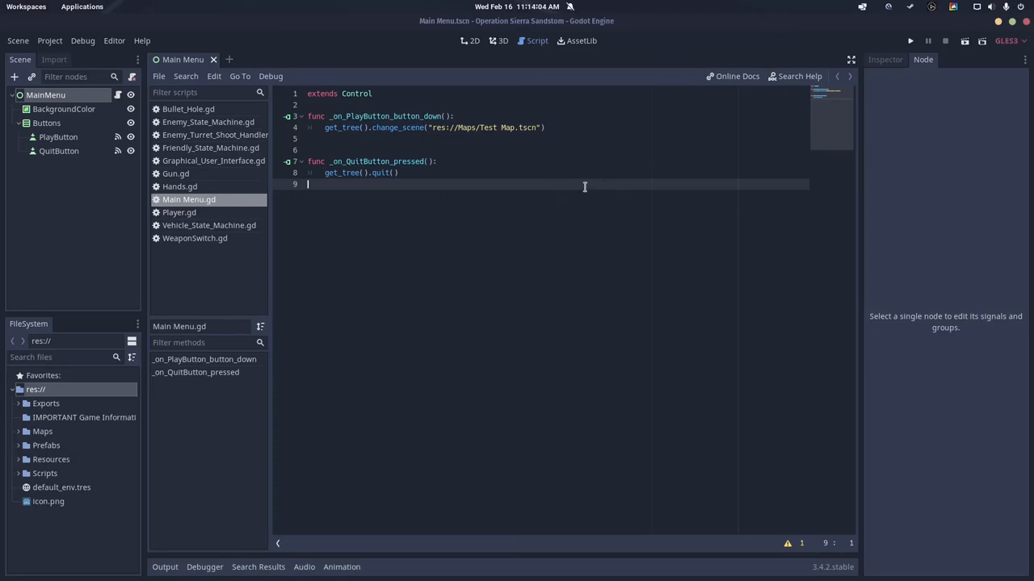
pyautogui.click(499, 40)
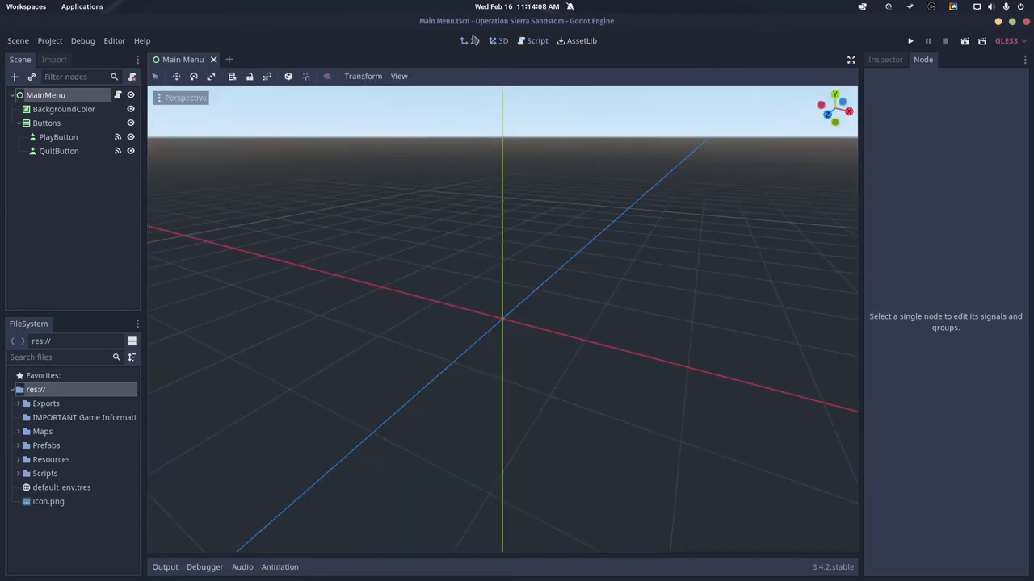
pyautogui.click(474, 40)
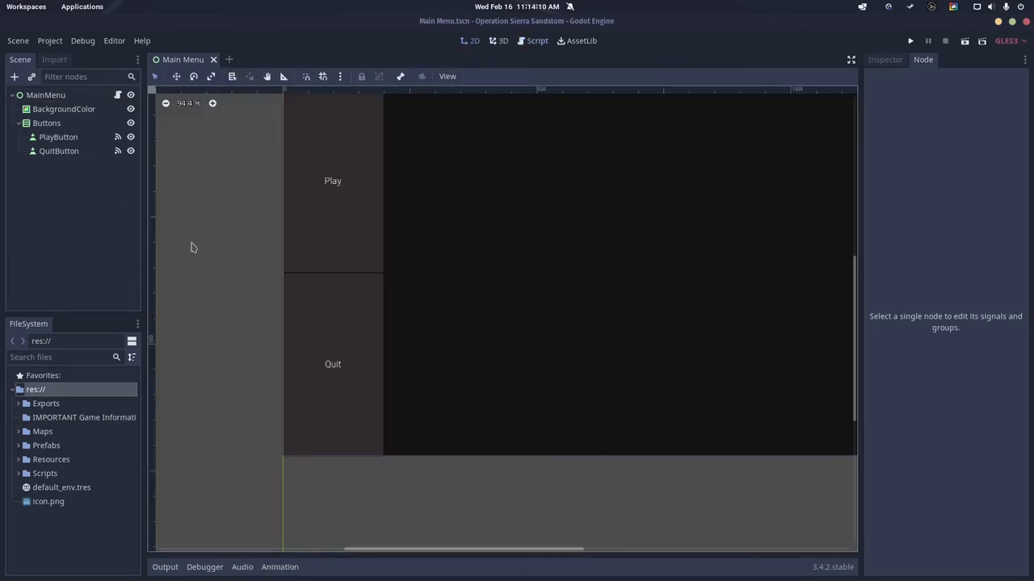
pyautogui.moveTo(213, 297)
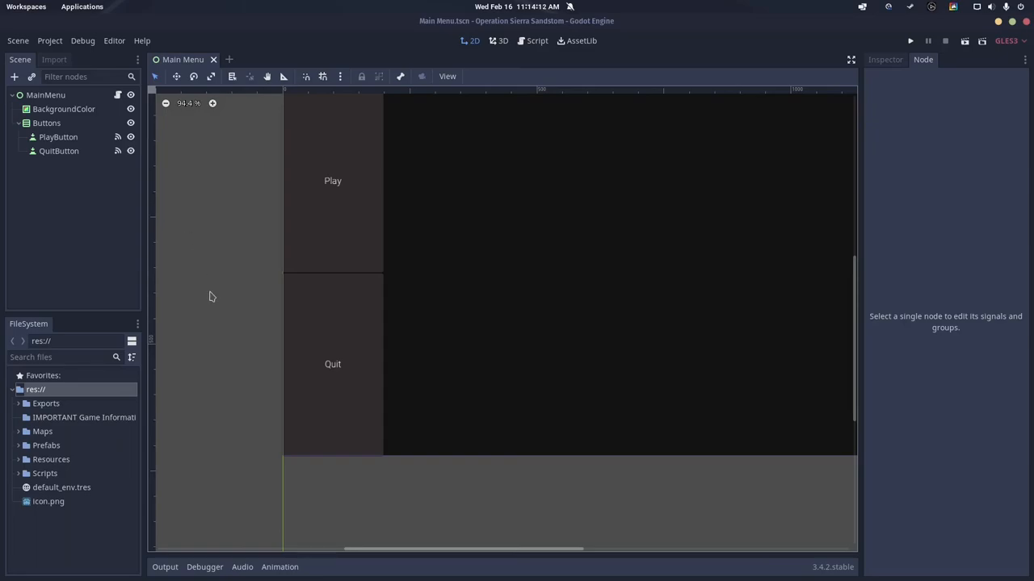
pyautogui.moveTo(209, 268)
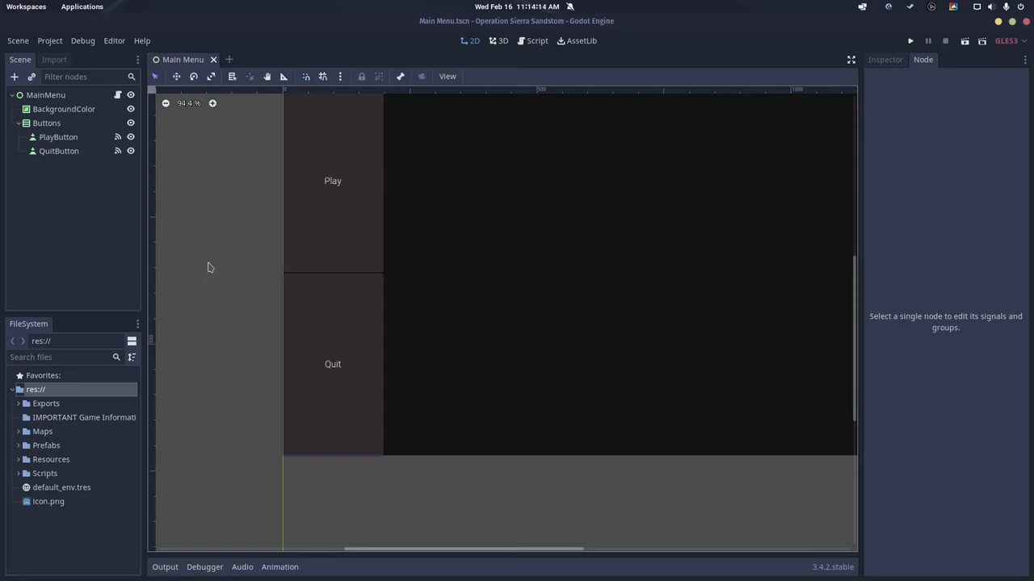
pyautogui.moveTo(89, 65)
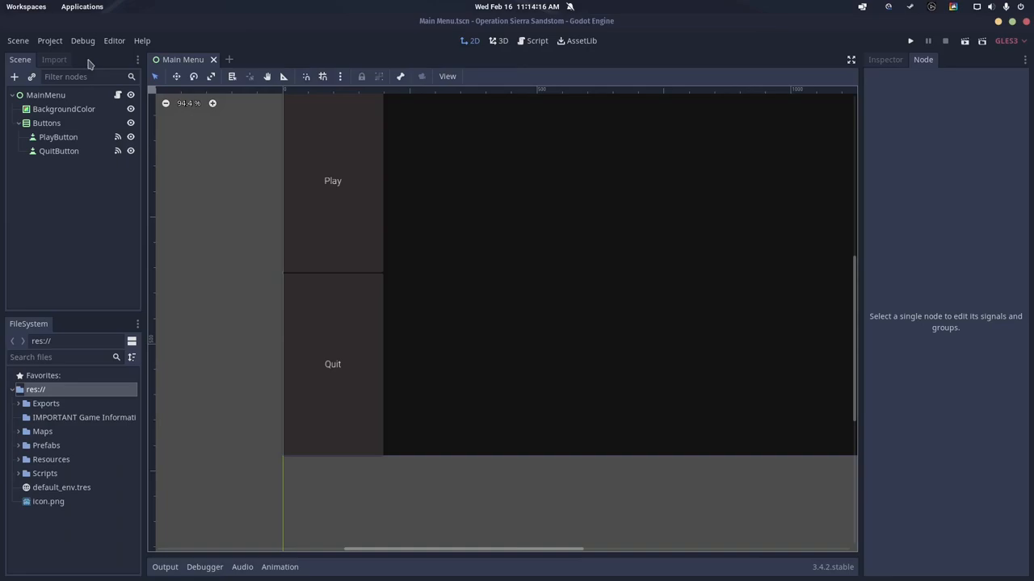
pyautogui.moveTo(105, 43)
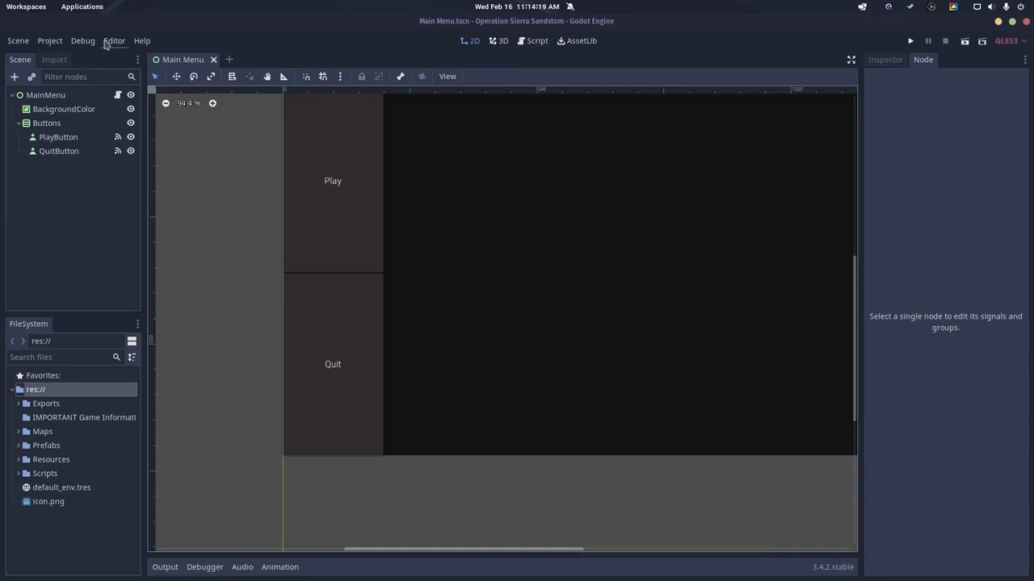